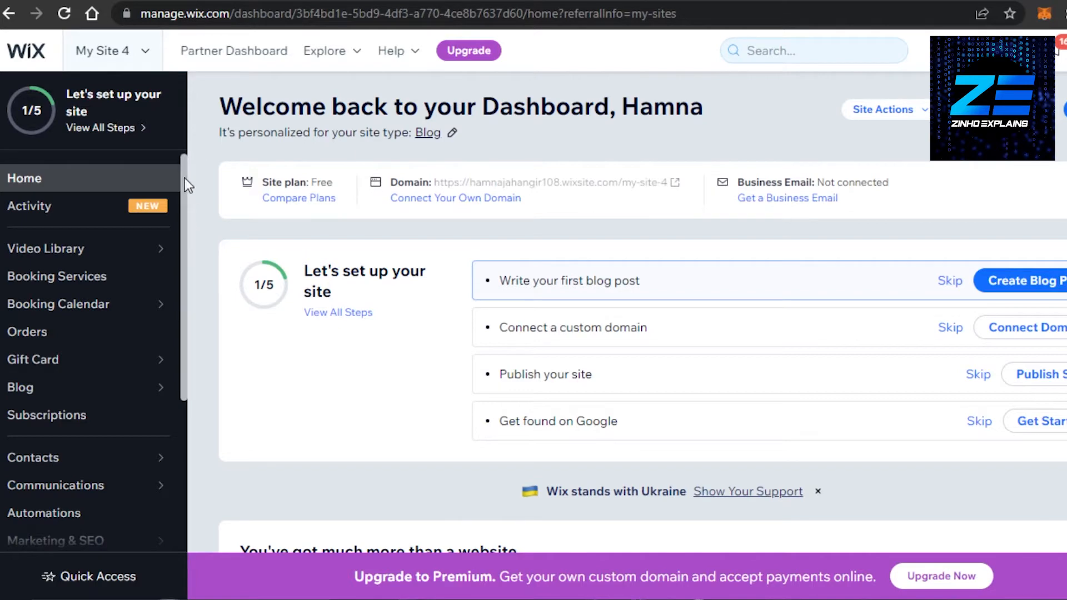
pyautogui.moveTo(133, 282)
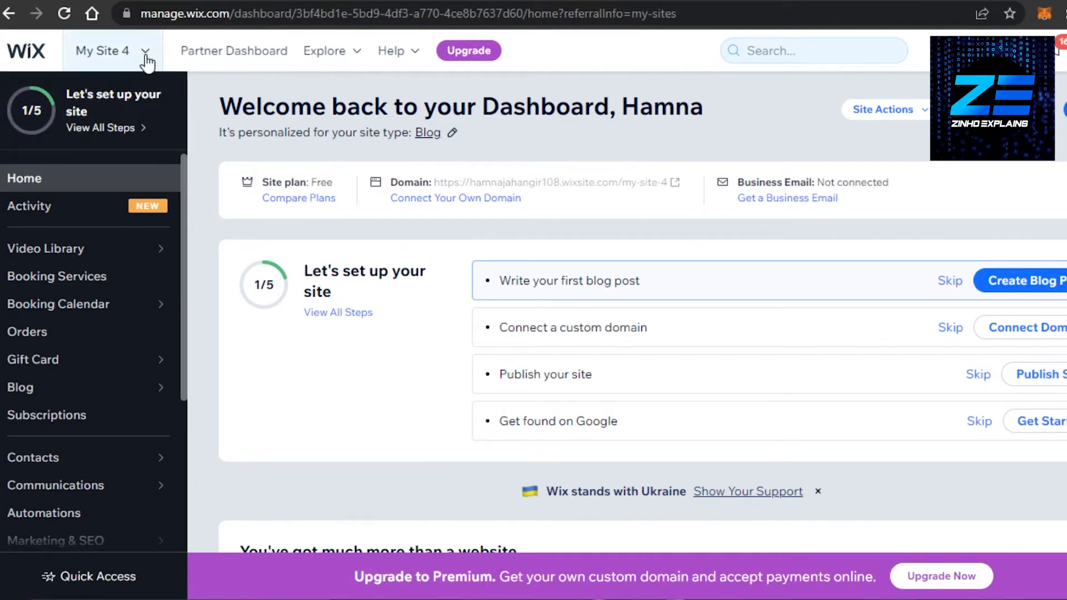
# Step: Reach the My Site 4 Settings page and show its eCommerce & Finance section
pyautogui.click(112, 50)
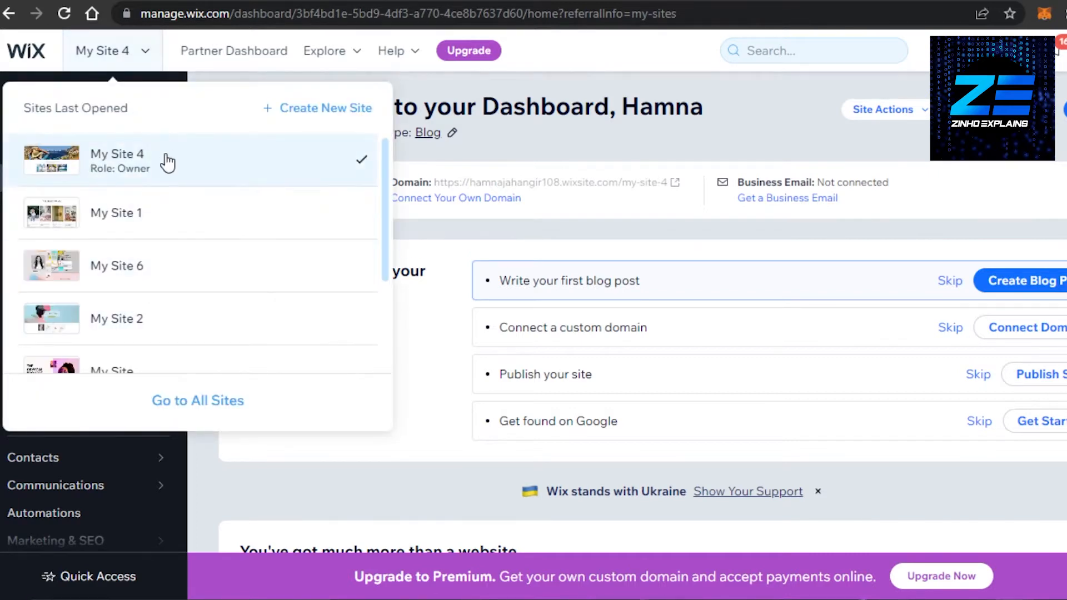
pyautogui.moveTo(715, 149)
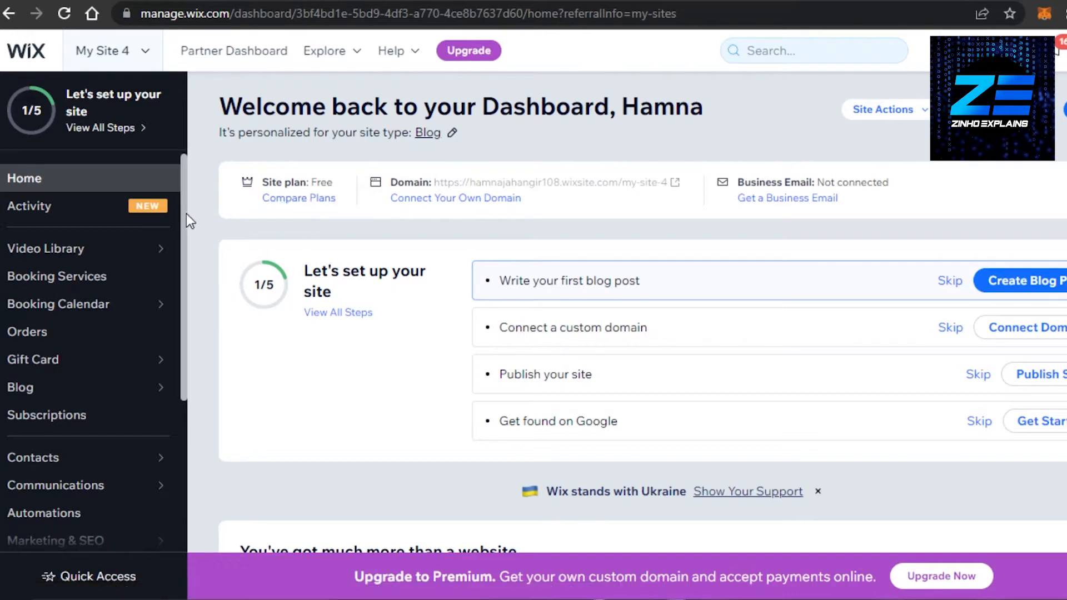
pyautogui.scroll(-3)
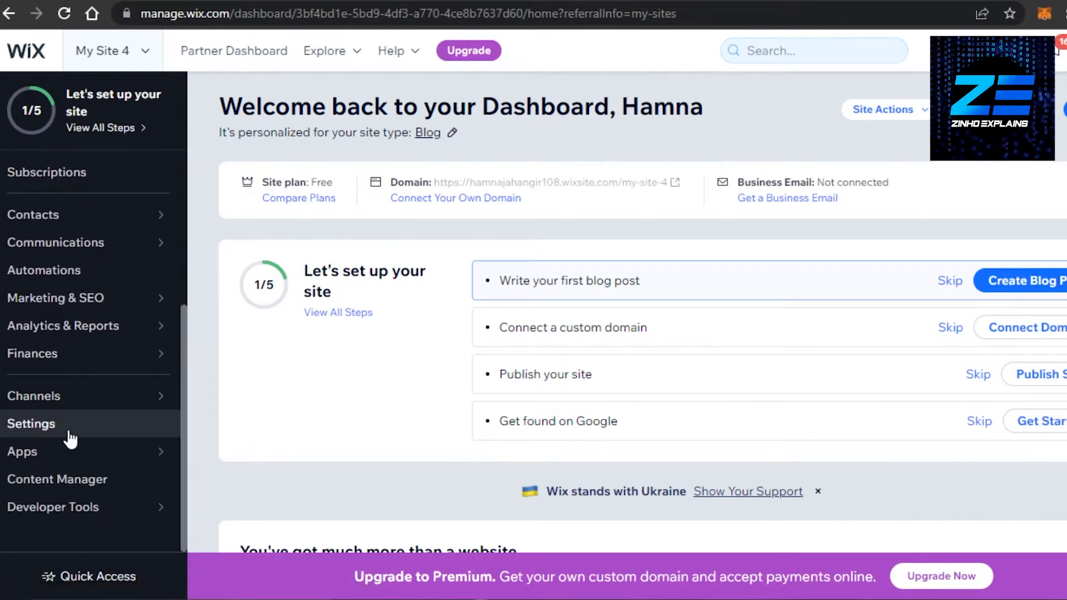
pyautogui.click(31, 424)
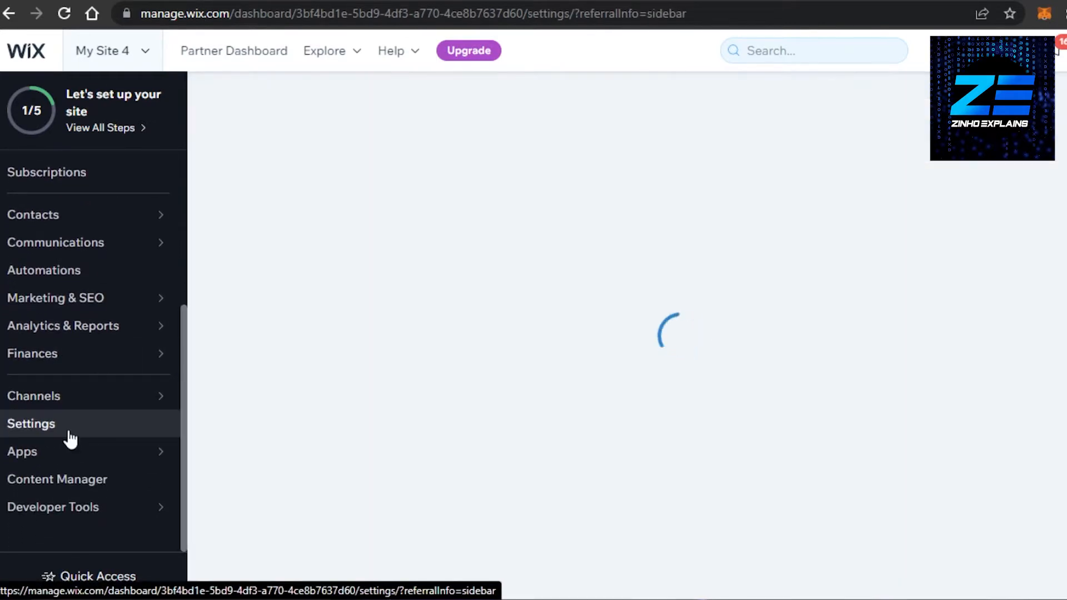
pyautogui.click(31, 423)
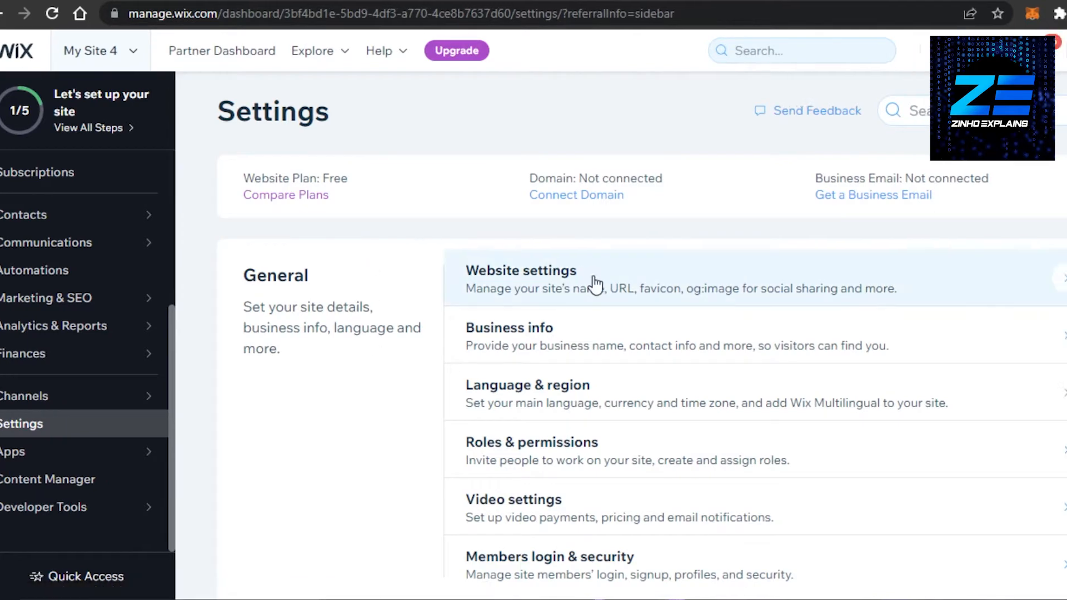
pyautogui.scroll(-3)
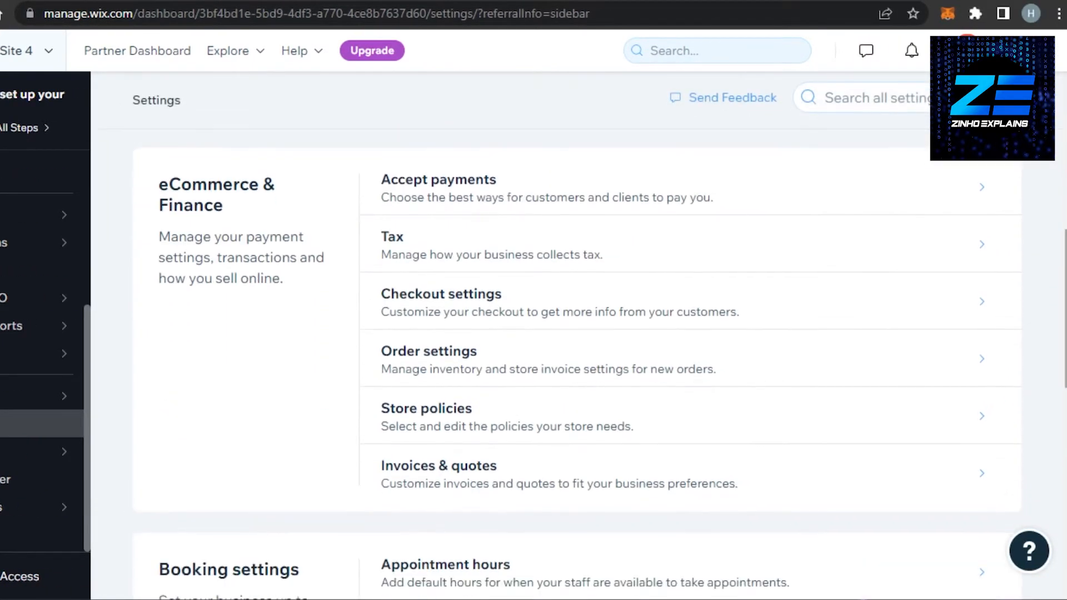
pyautogui.scroll(-3)
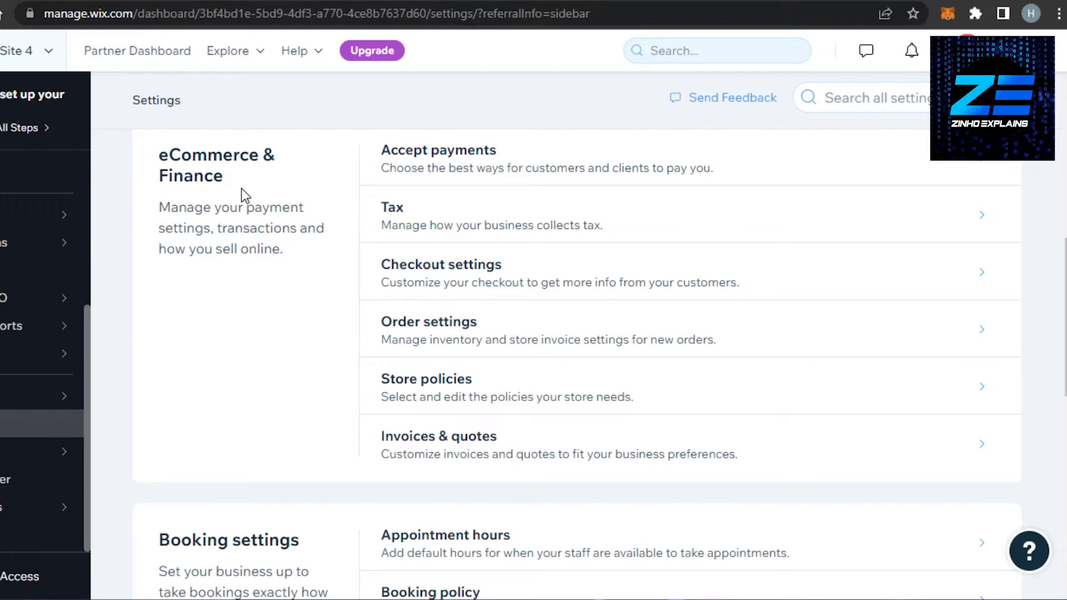
pyautogui.moveTo(400, 158)
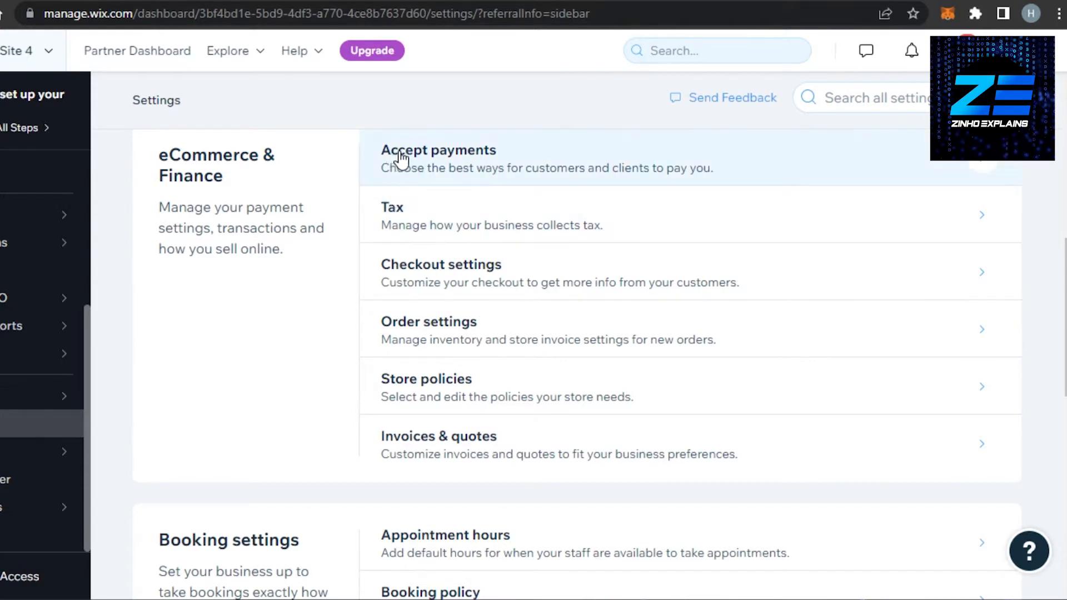
# Step: Show the Accept Payments page listing Stripe and PayPal as unconnected options
pyautogui.click(438, 158)
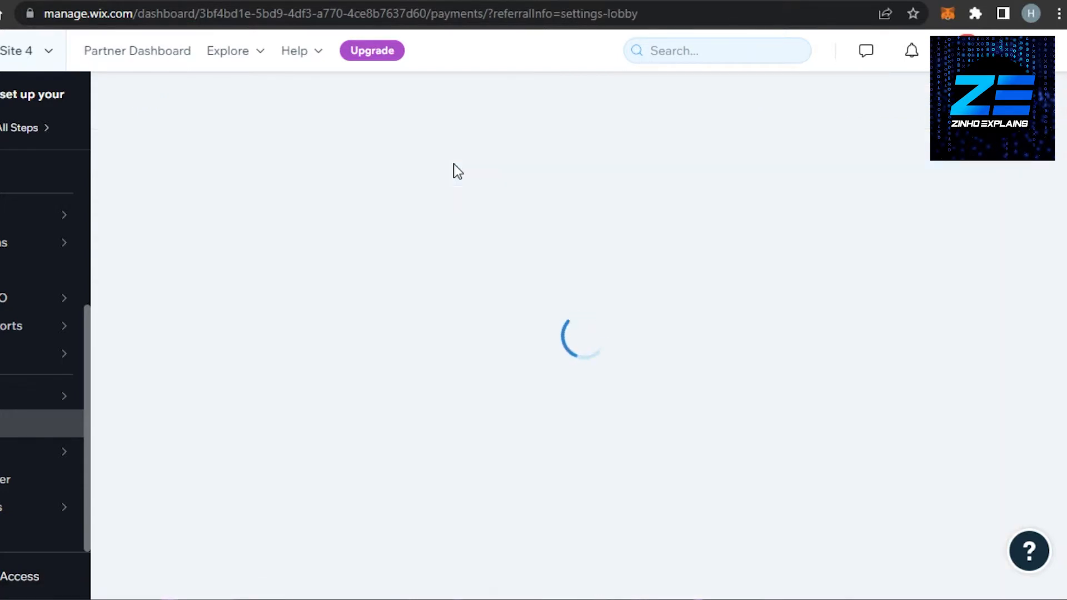
pyautogui.moveTo(405, 201)
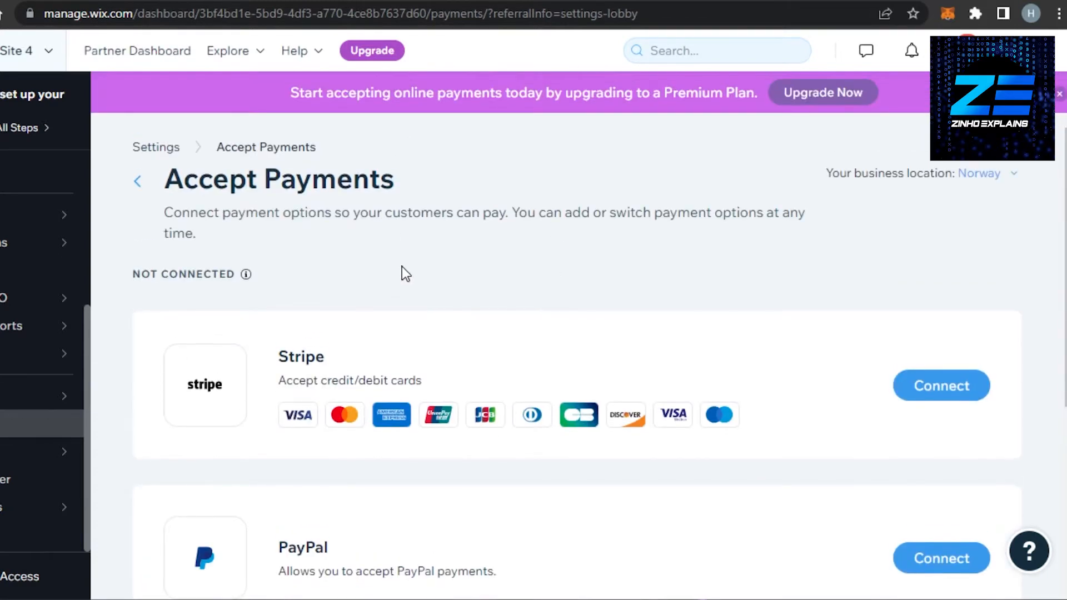
pyautogui.scroll(-3)
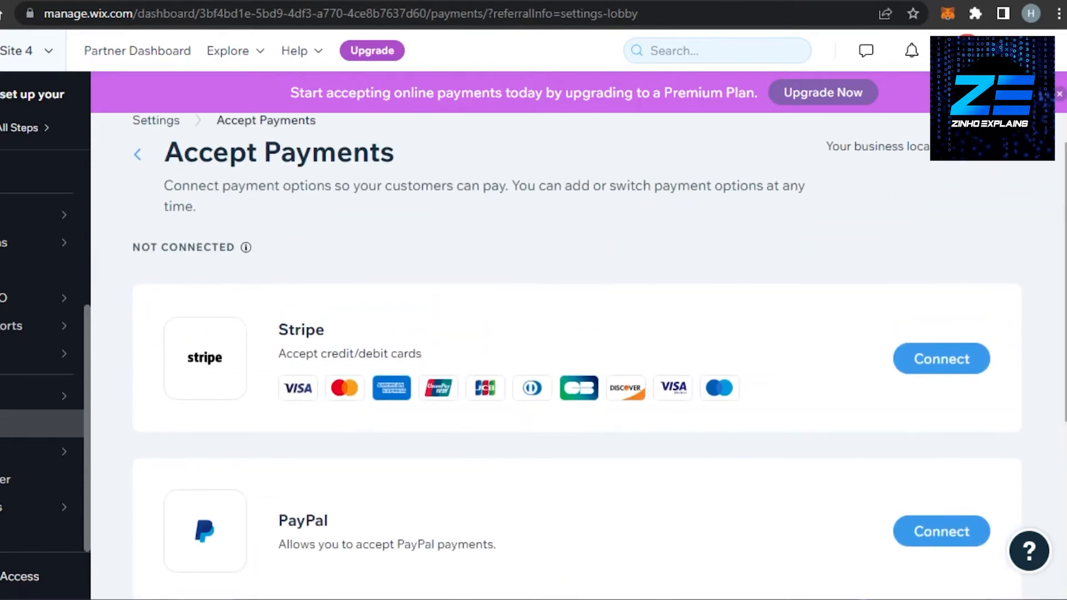
pyautogui.moveTo(914, 153)
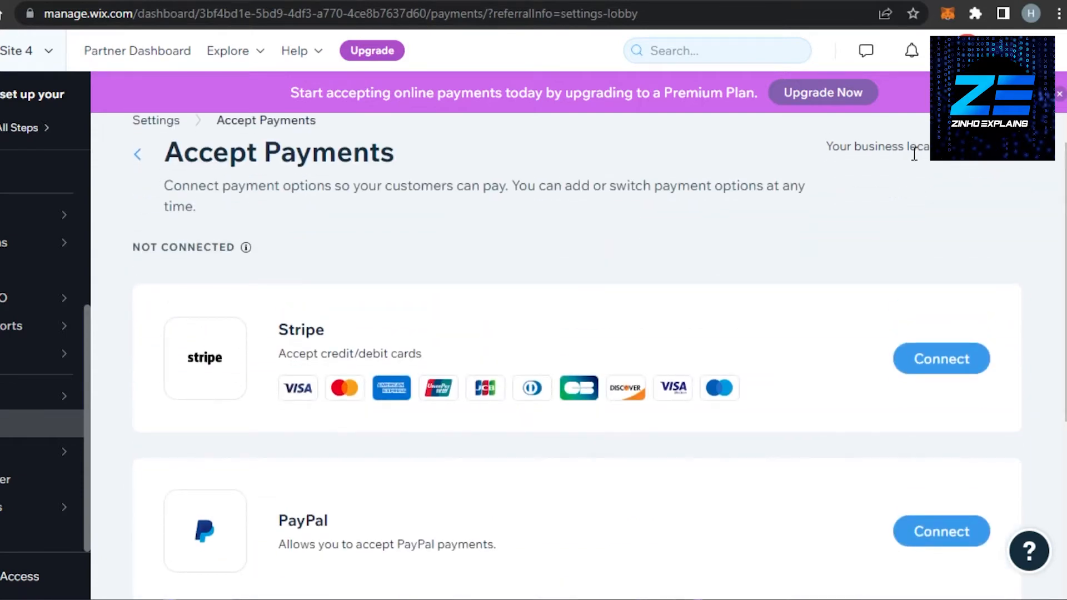
pyautogui.moveTo(931, 168)
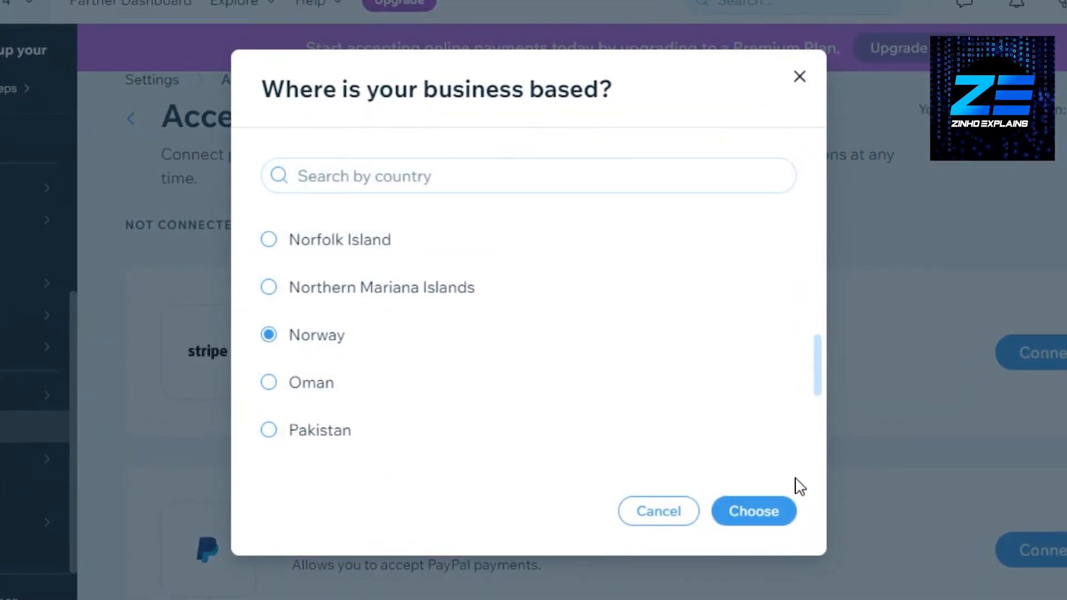
pyautogui.click(754, 511)
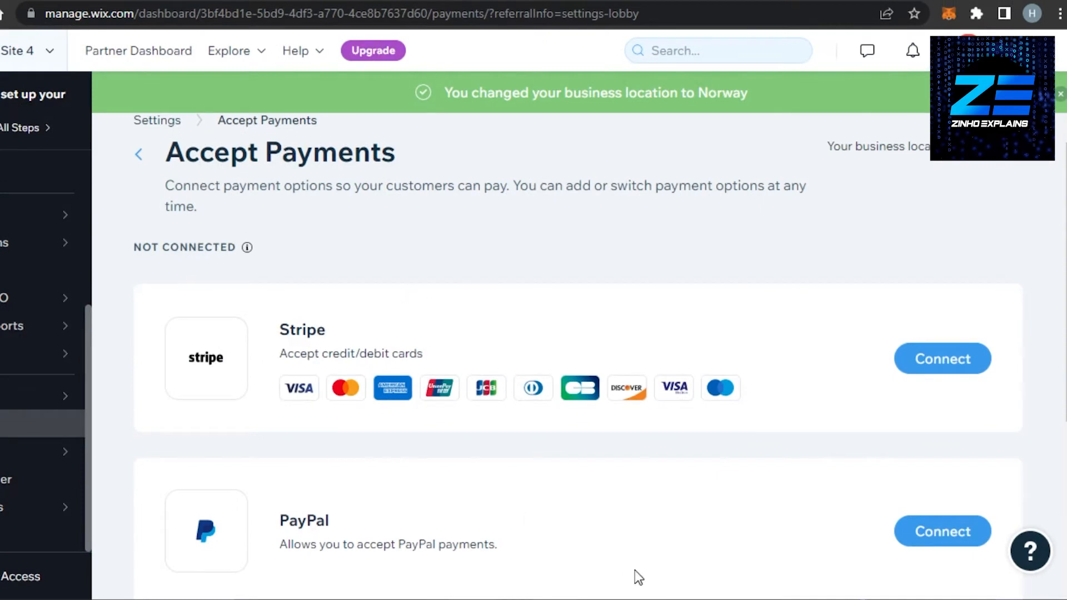
pyautogui.scroll(-3)
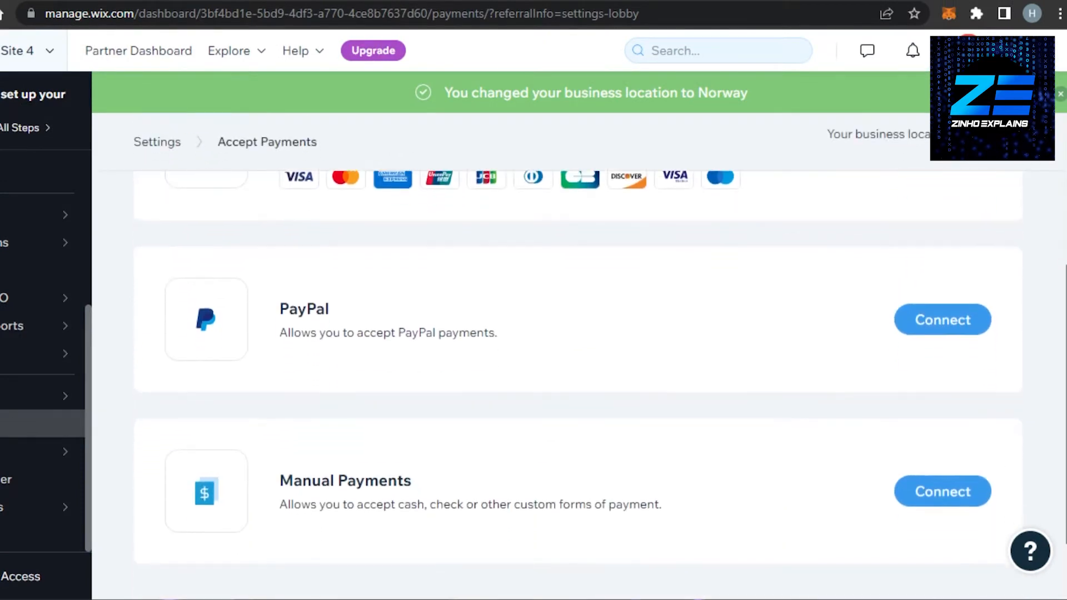
pyautogui.scroll(3)
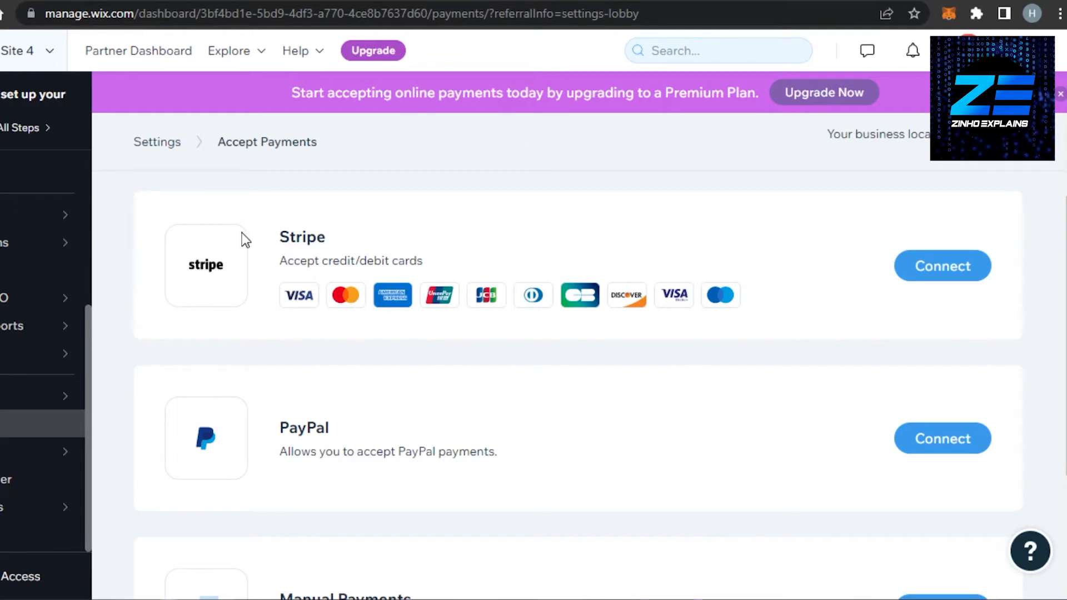
pyautogui.moveTo(431, 301)
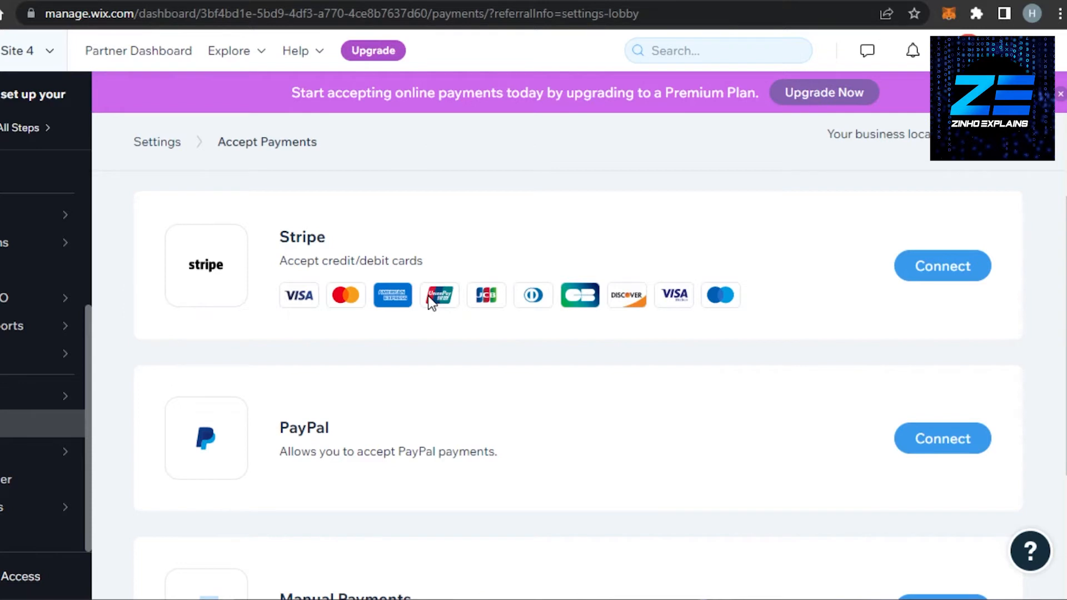
pyautogui.scroll(-3)
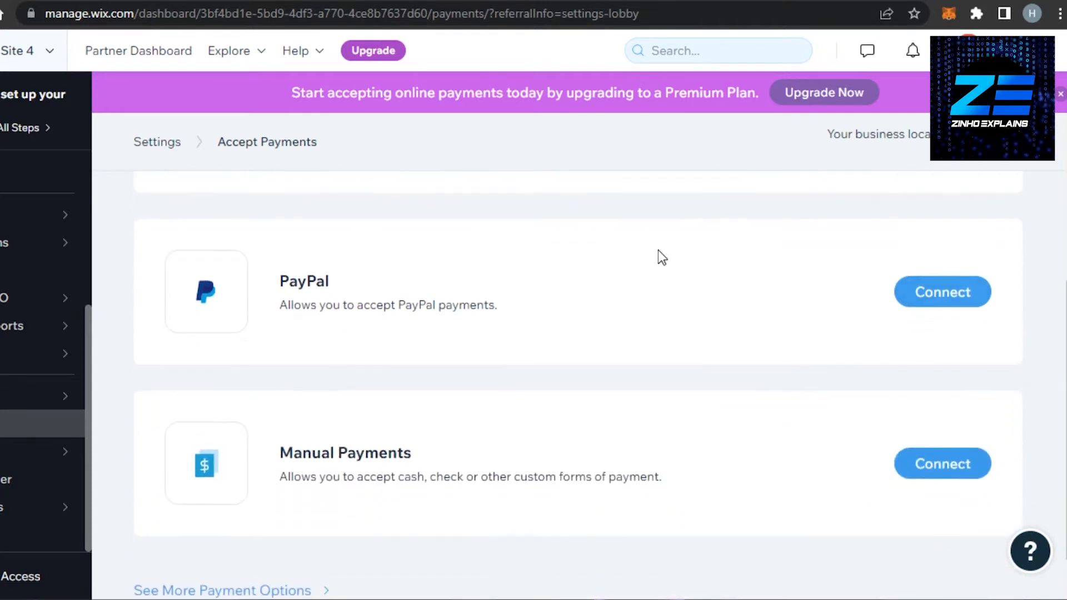
pyautogui.moveTo(373, 307)
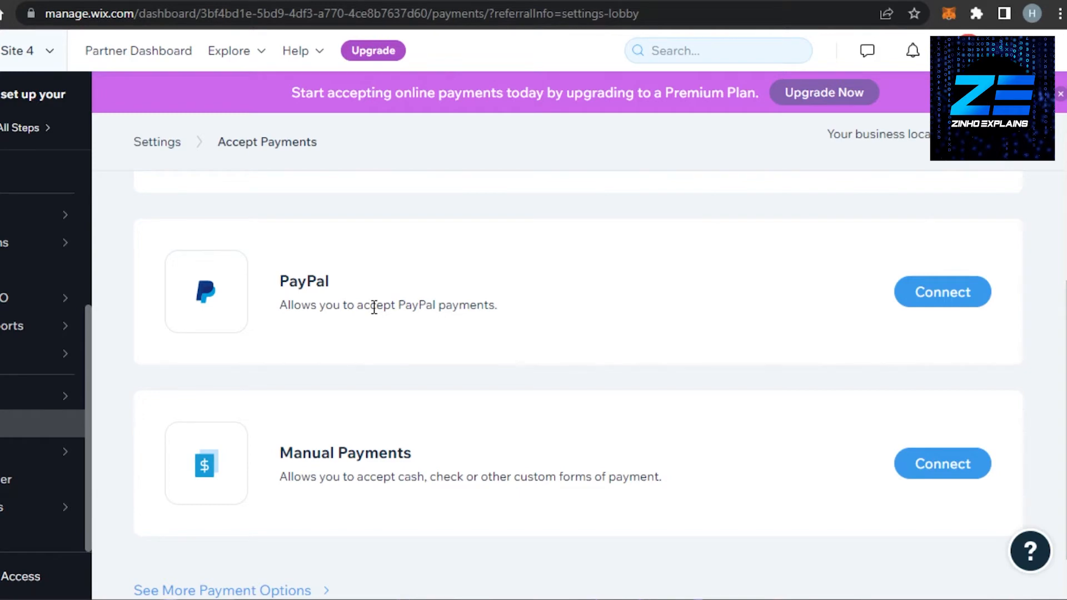
pyautogui.moveTo(405, 281)
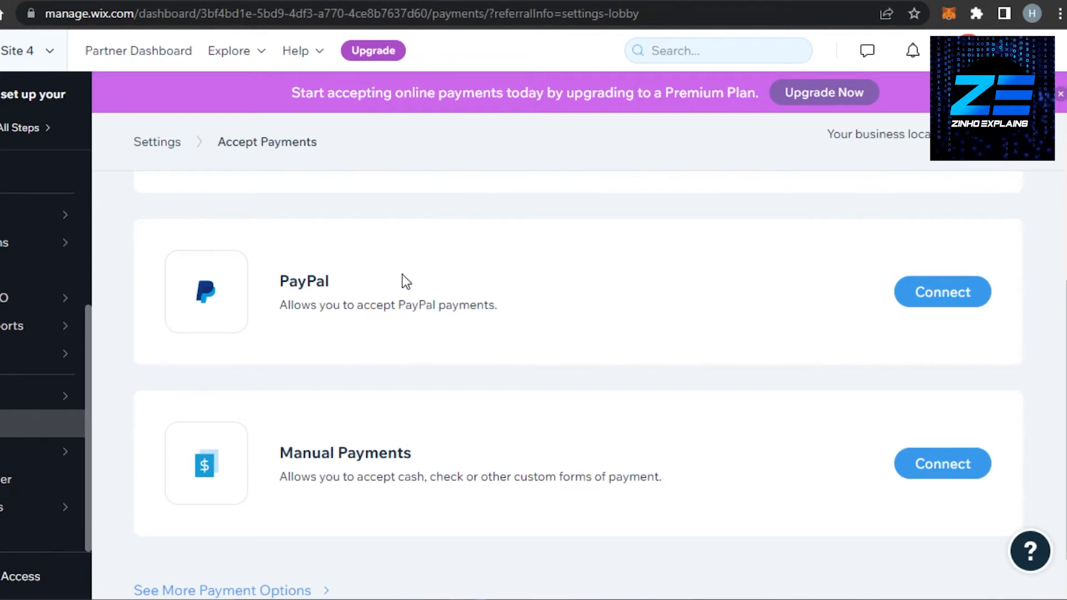
pyautogui.moveTo(244, 469)
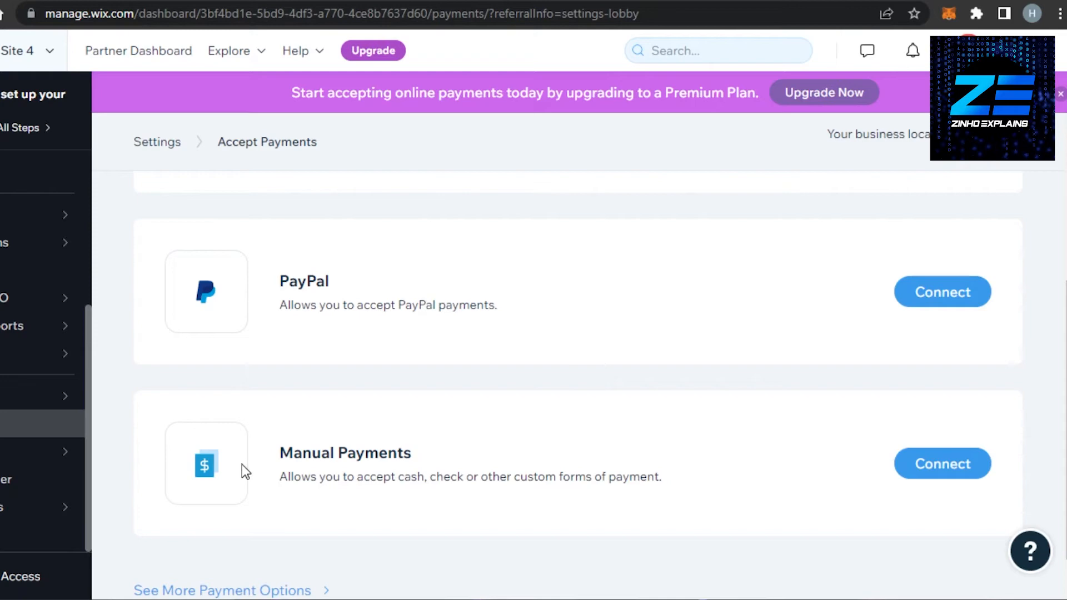
pyautogui.moveTo(881, 463)
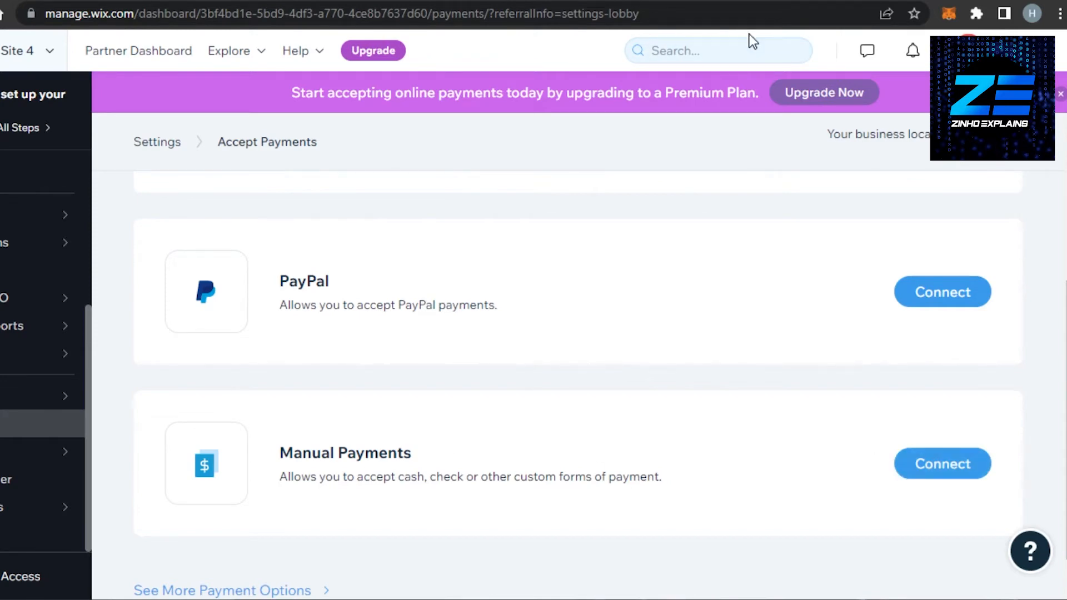
pyautogui.moveTo(401, 441)
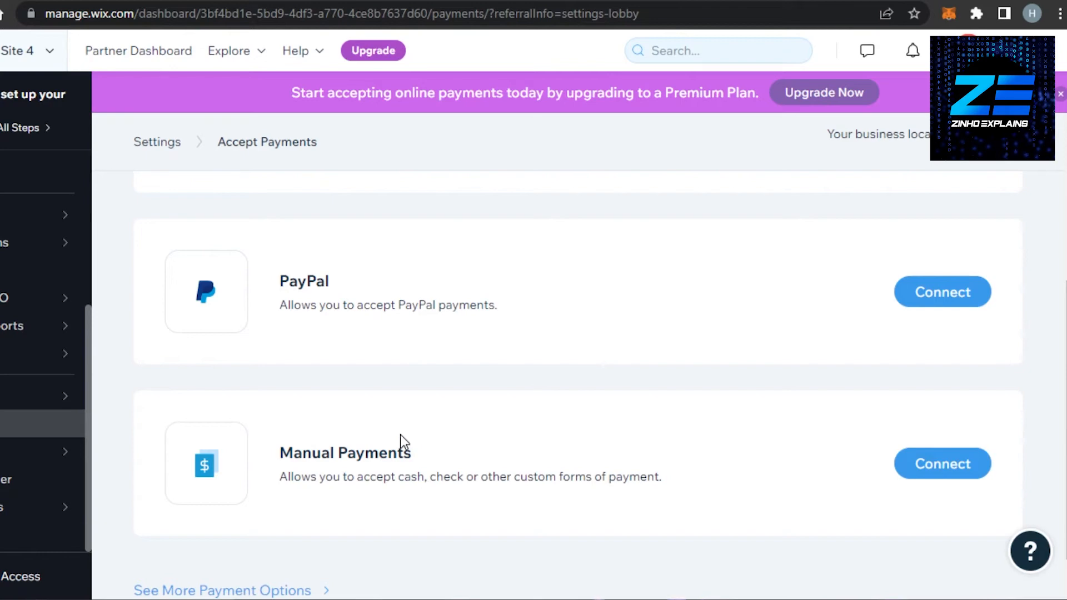
pyautogui.moveTo(864, 502)
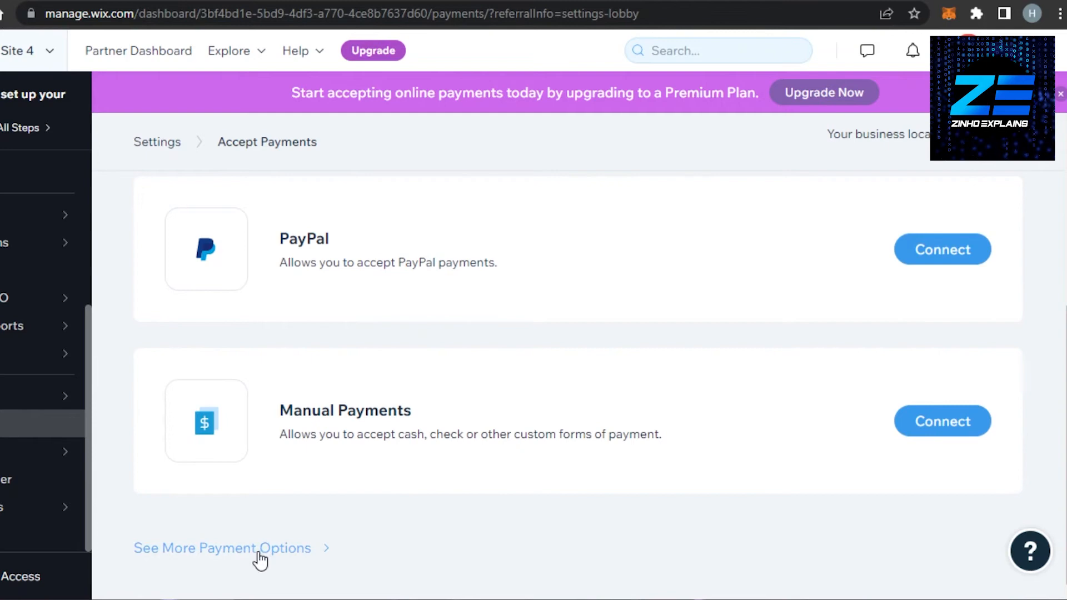
pyautogui.click(222, 548)
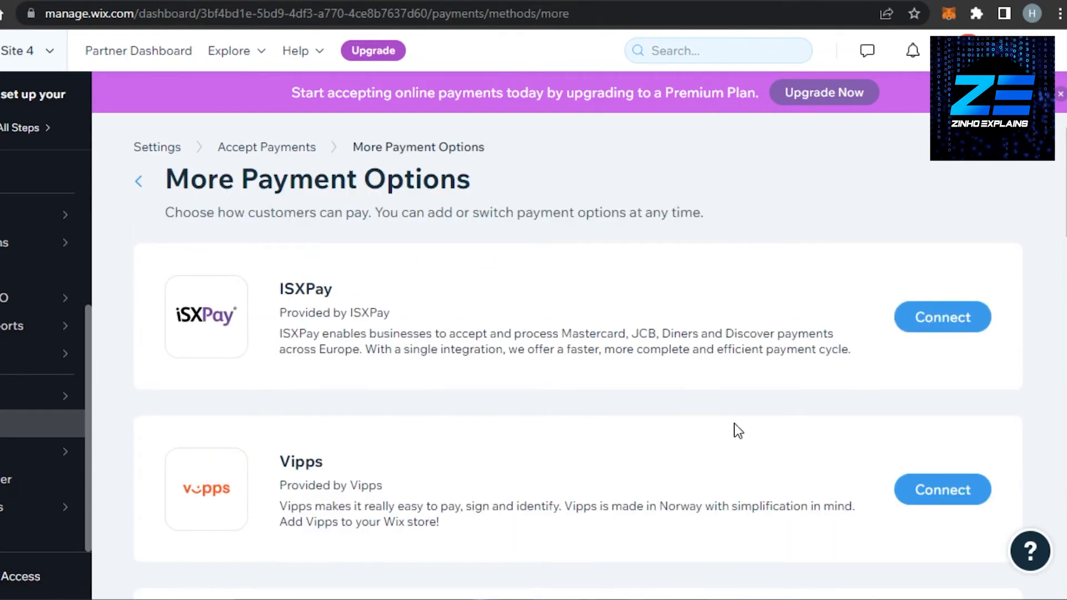
pyautogui.scroll(-3)
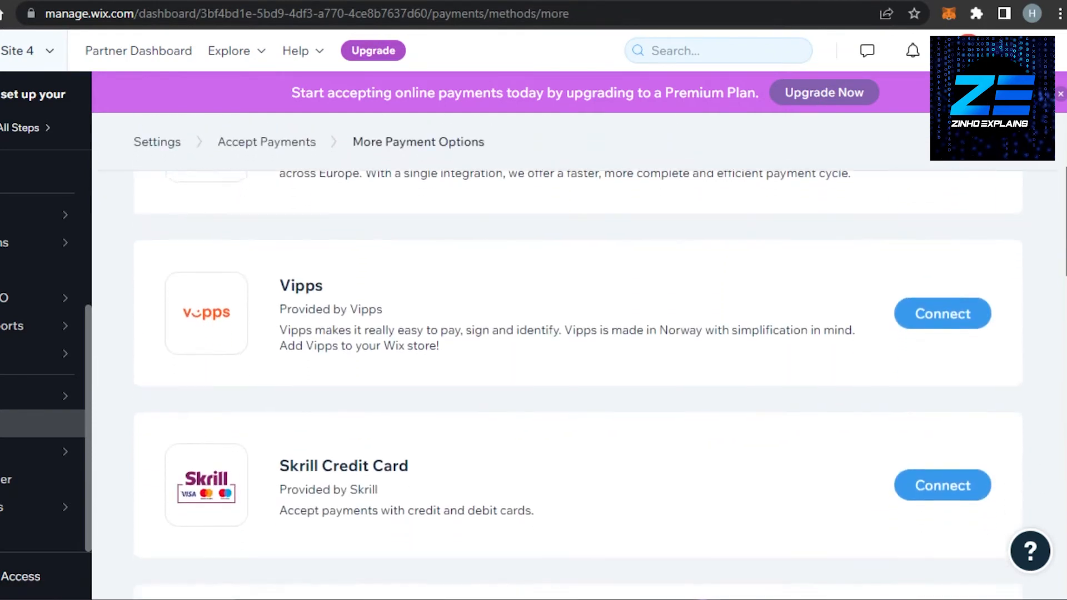
pyautogui.scroll(-3)
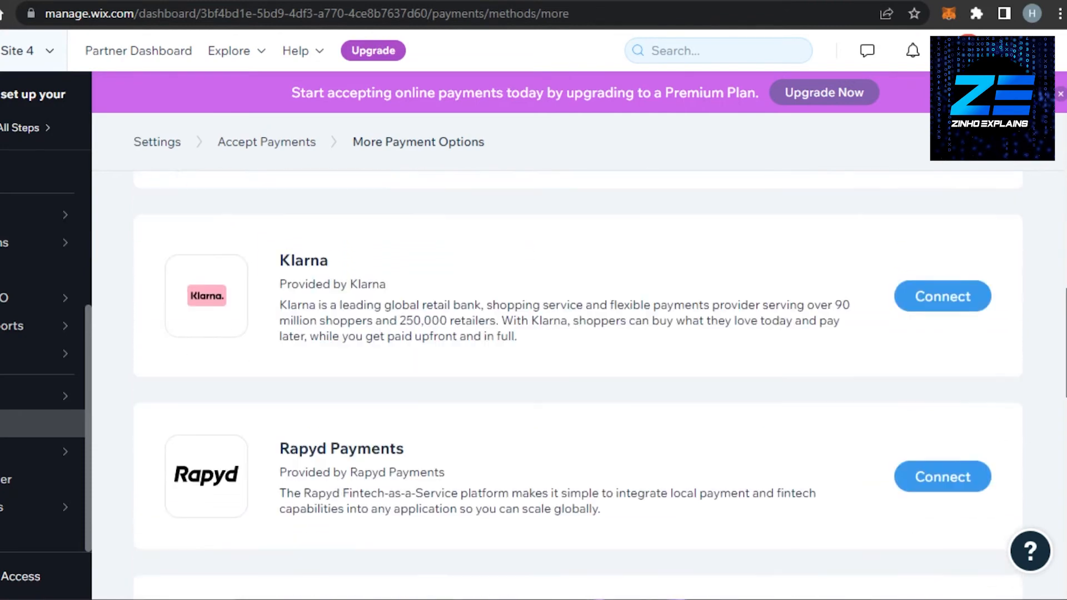
pyautogui.scroll(-3)
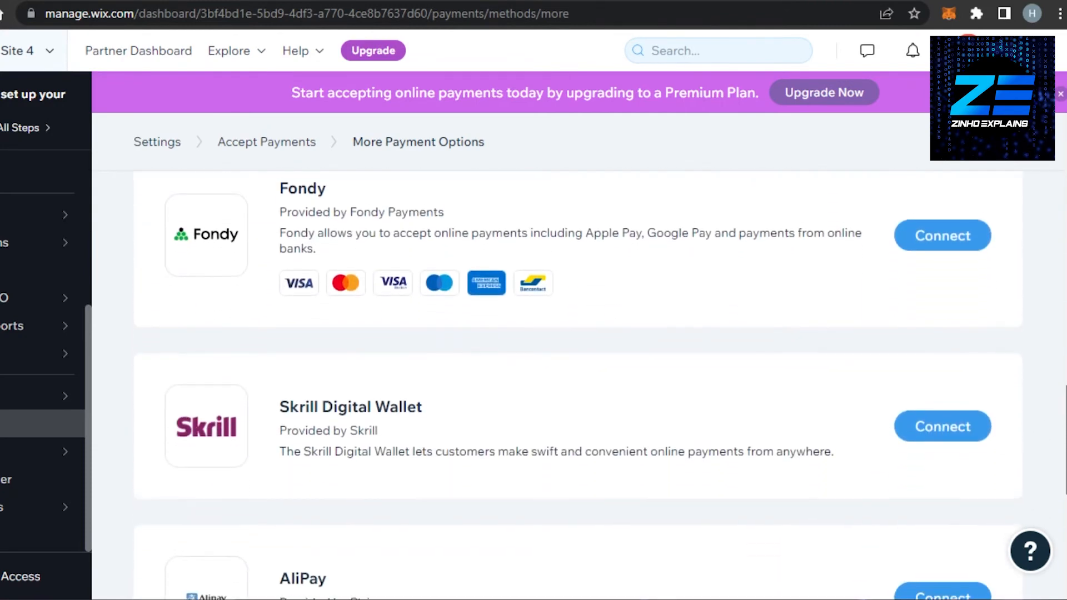
pyautogui.scroll(-3)
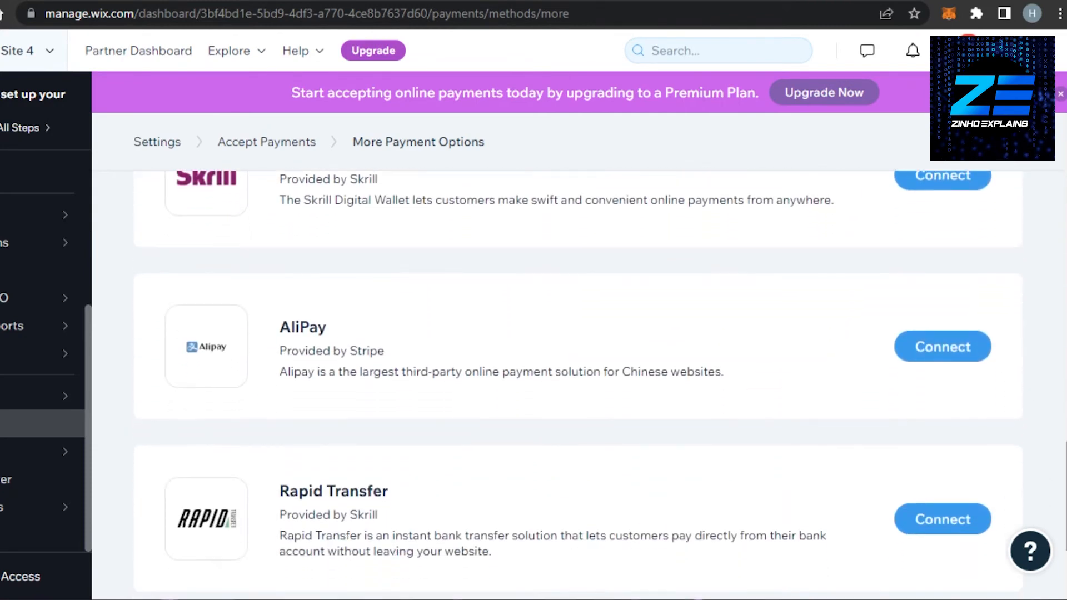
pyautogui.moveTo(614, 361)
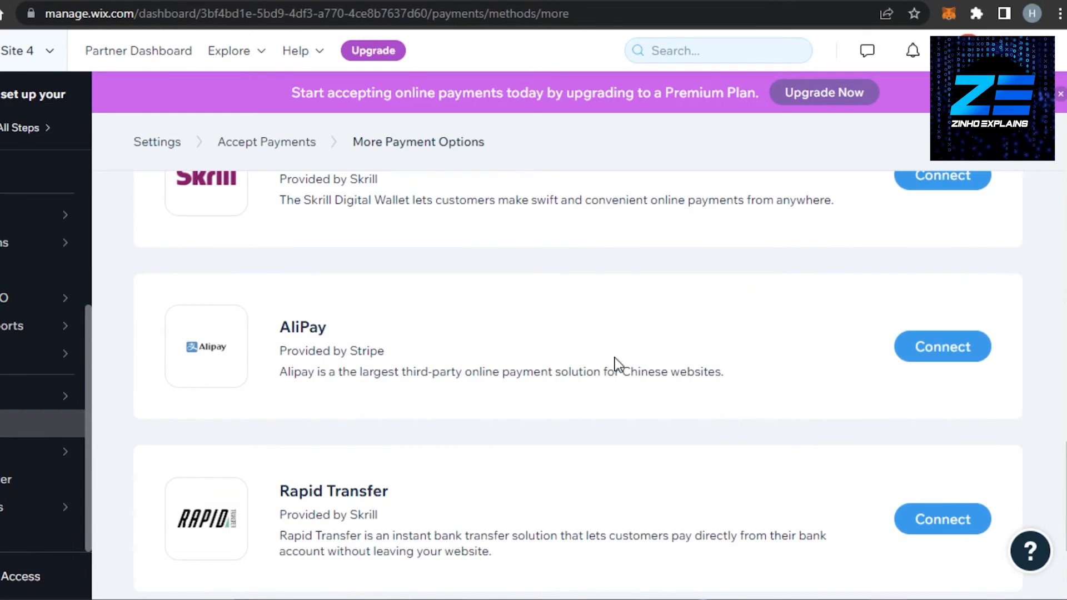
pyautogui.scroll(-3)
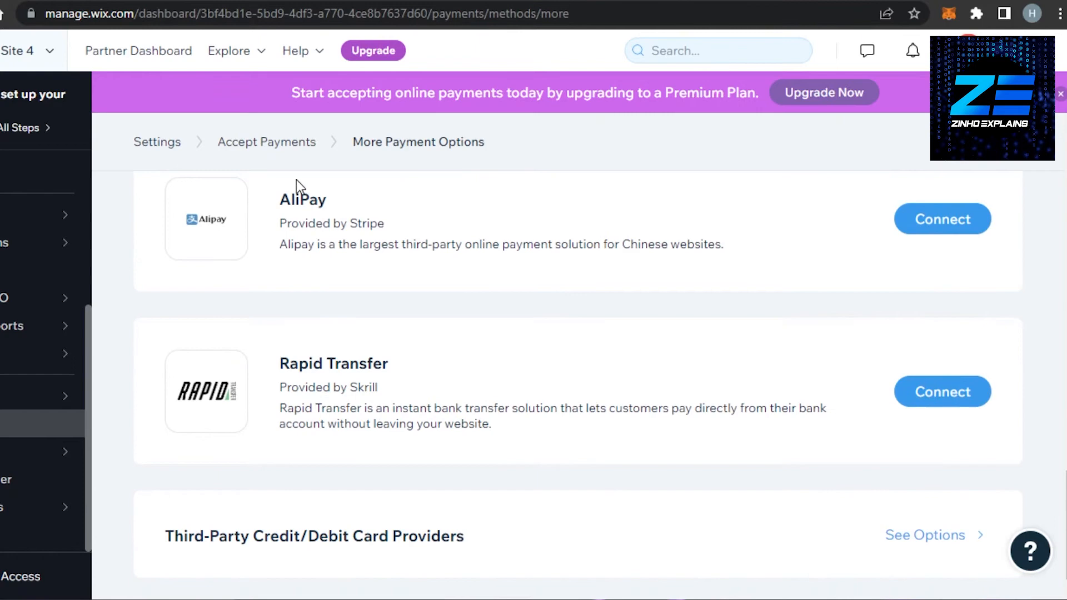
pyautogui.scroll(-3)
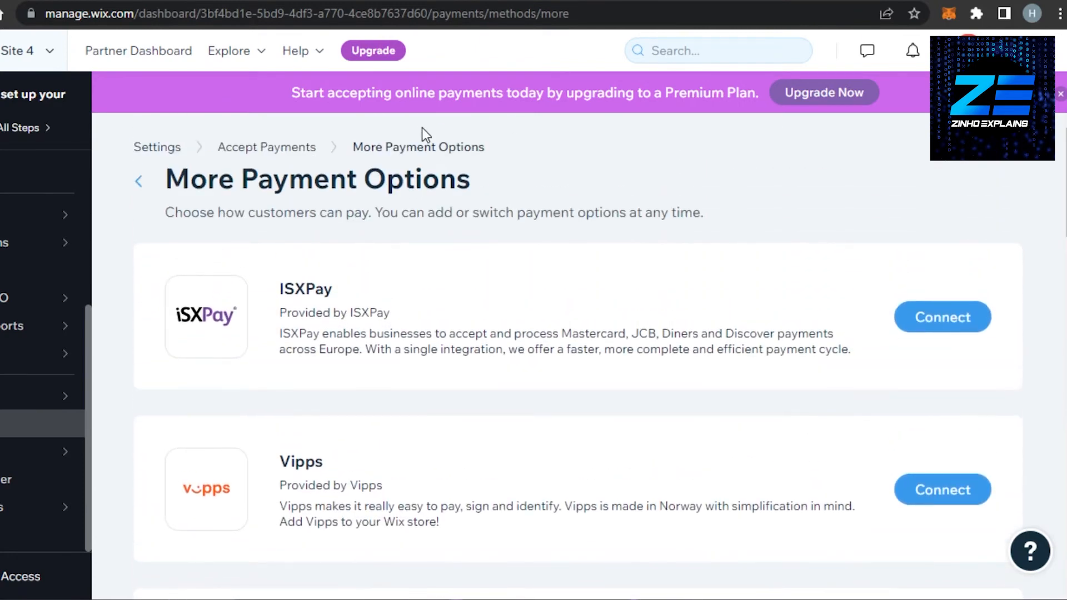
pyautogui.click(139, 180)
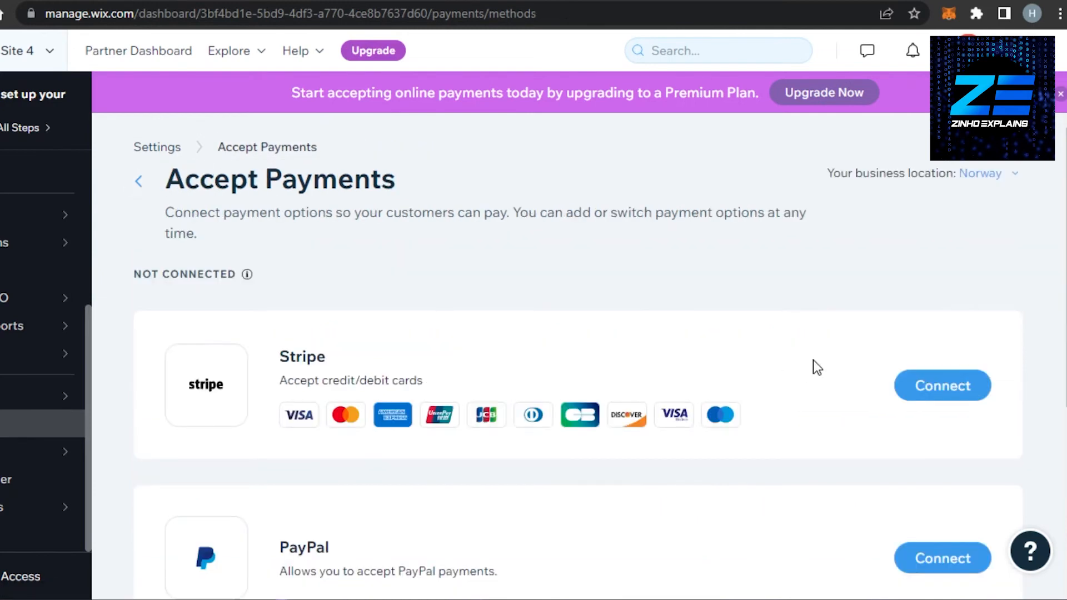
# Step: Review the Connect Stripe page's instructions, fees and accepted card types
pyautogui.click(941, 386)
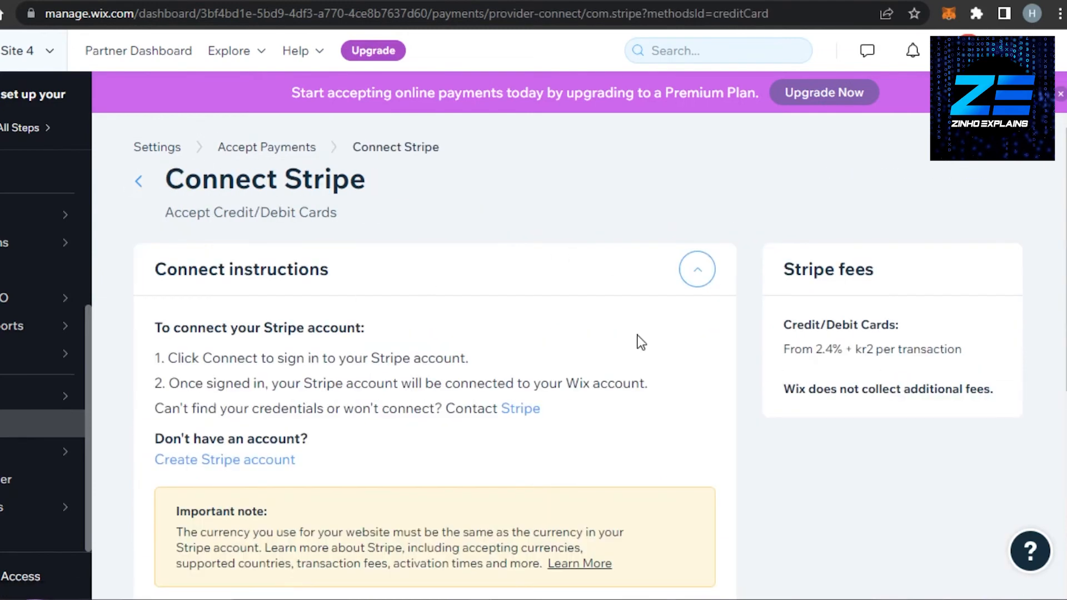
pyautogui.scroll(-3)
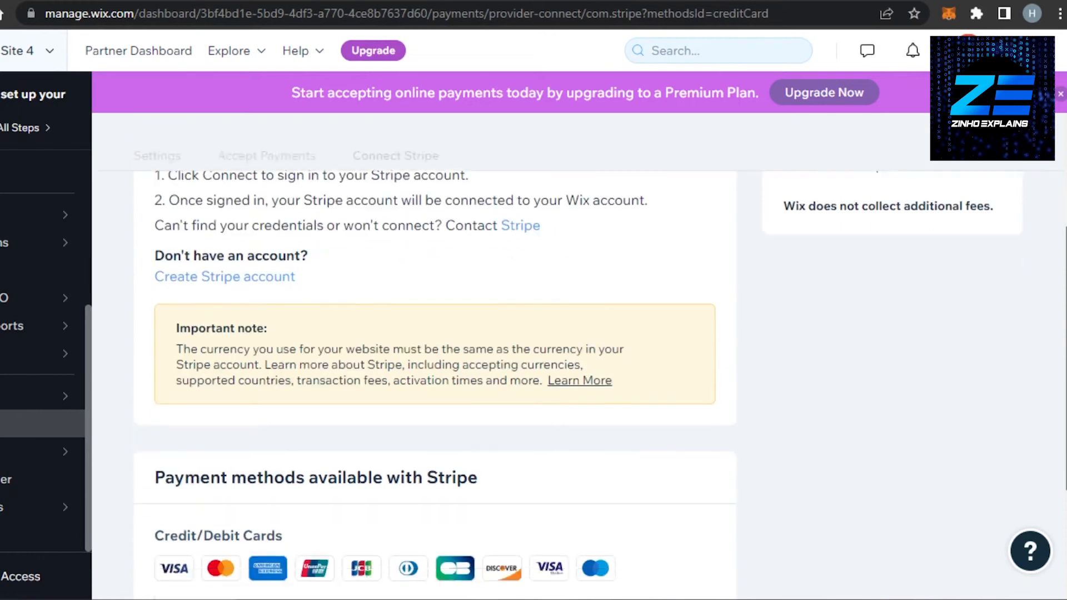
pyautogui.scroll(-3)
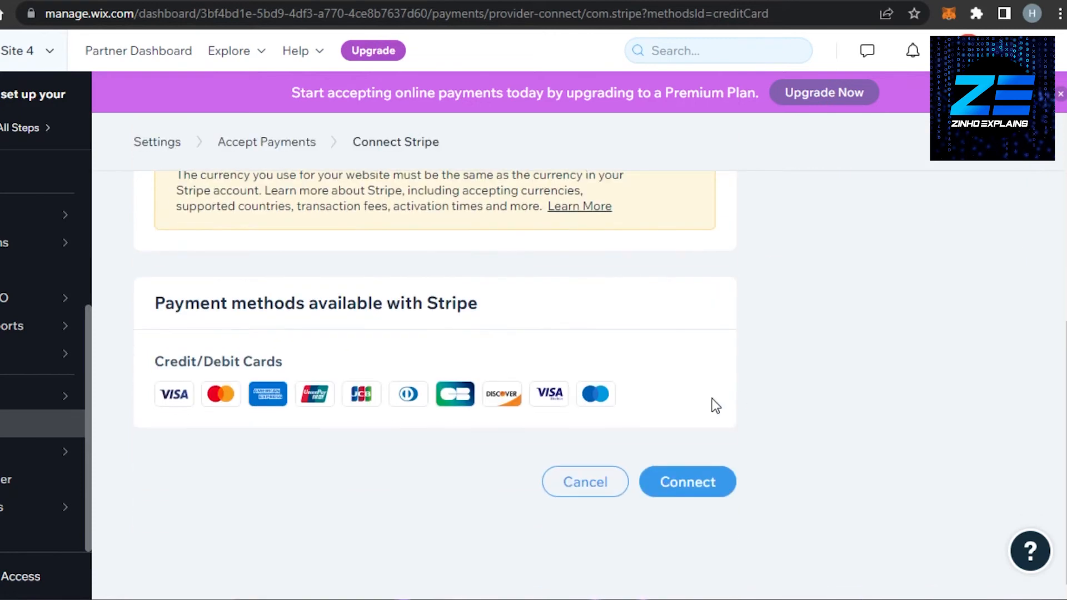
pyautogui.click(687, 482)
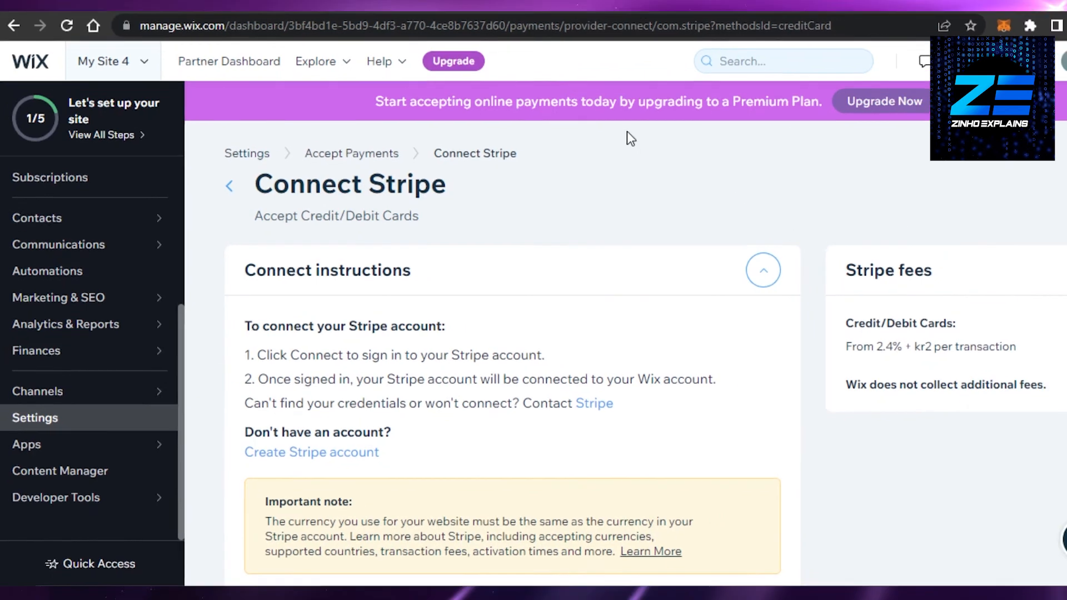
# Step: Return from Accept Payments back to the main Settings overview
pyautogui.click(229, 186)
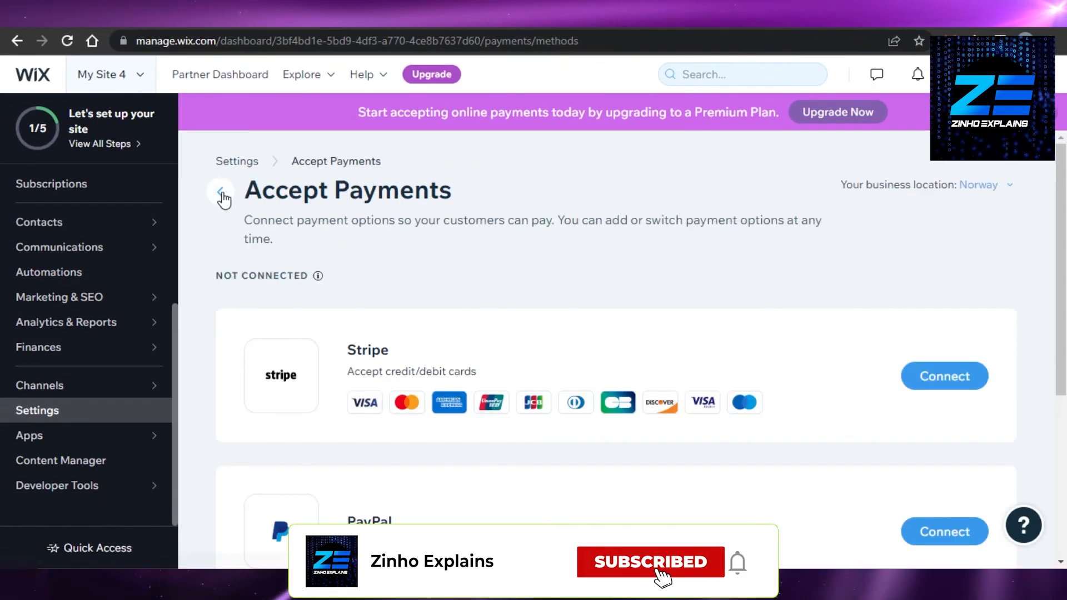
pyautogui.click(220, 193)
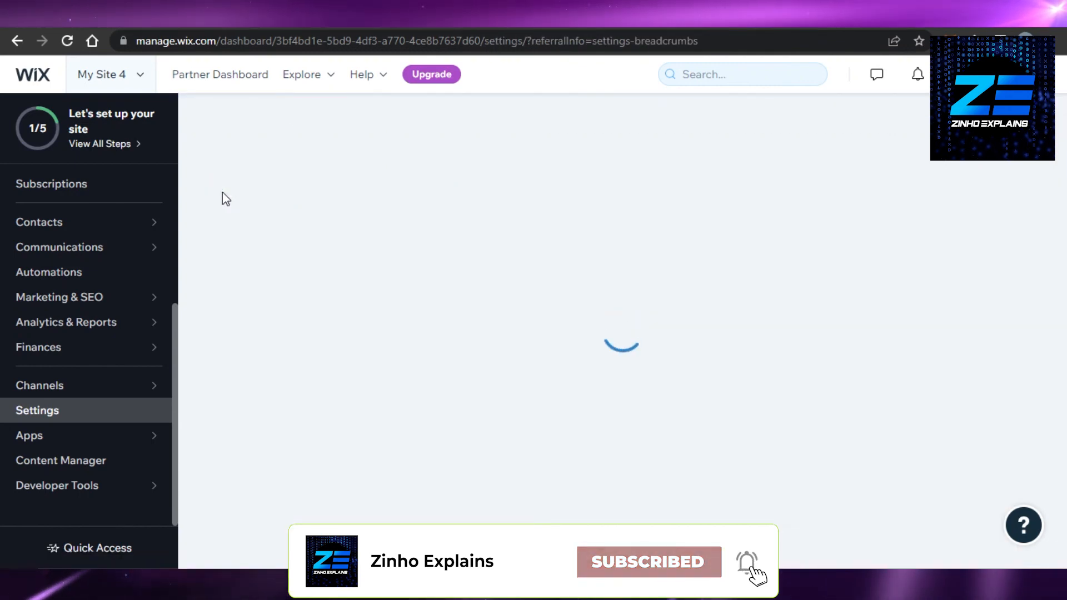